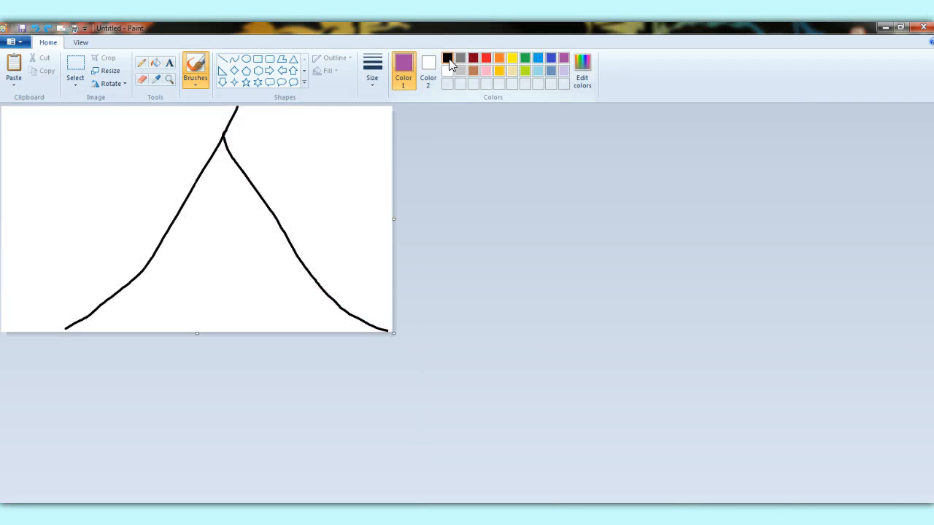
Fill the sky purple around the mountain and pick a gold colour in Edit Colors for a star outline
left_click(111, 157)
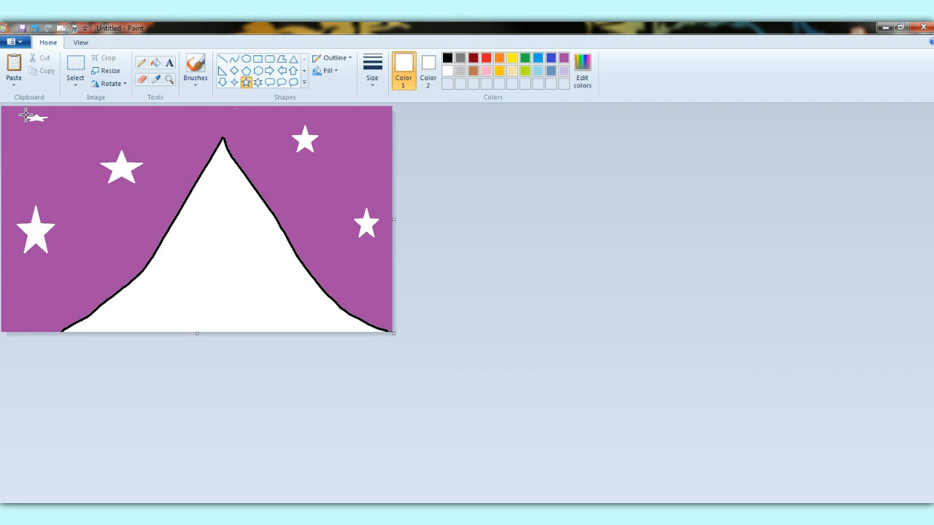
left_click(580, 70)
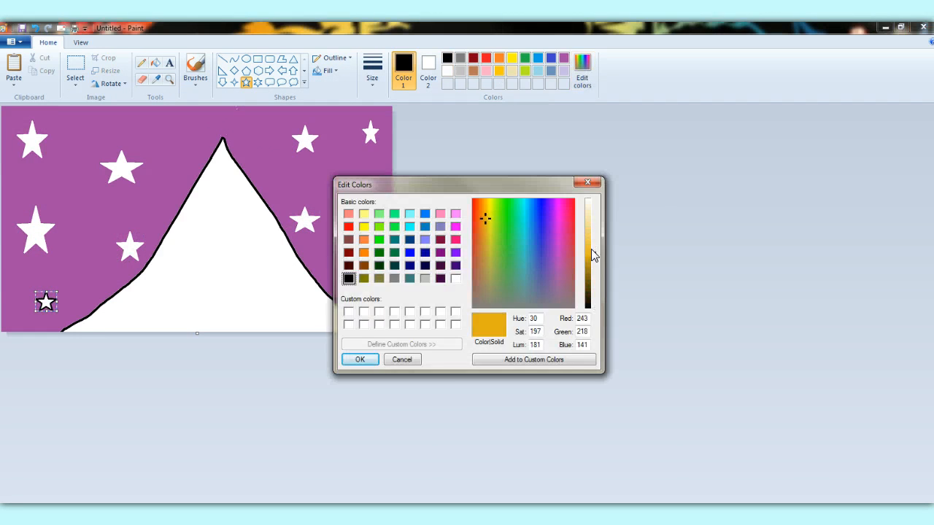
left_click(359, 359)
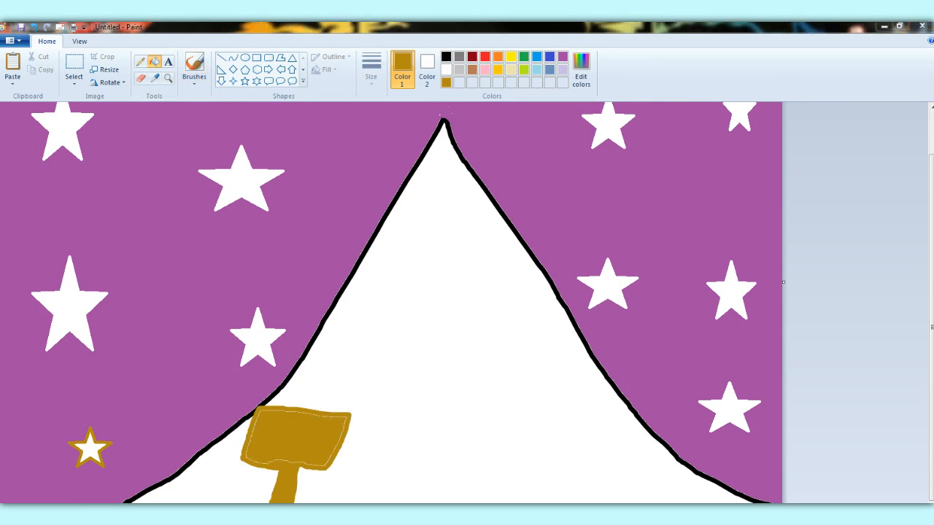
Write 'Out of Order' on the gold sign, fill the mountain black and paint the red creature
left_click(194, 65)
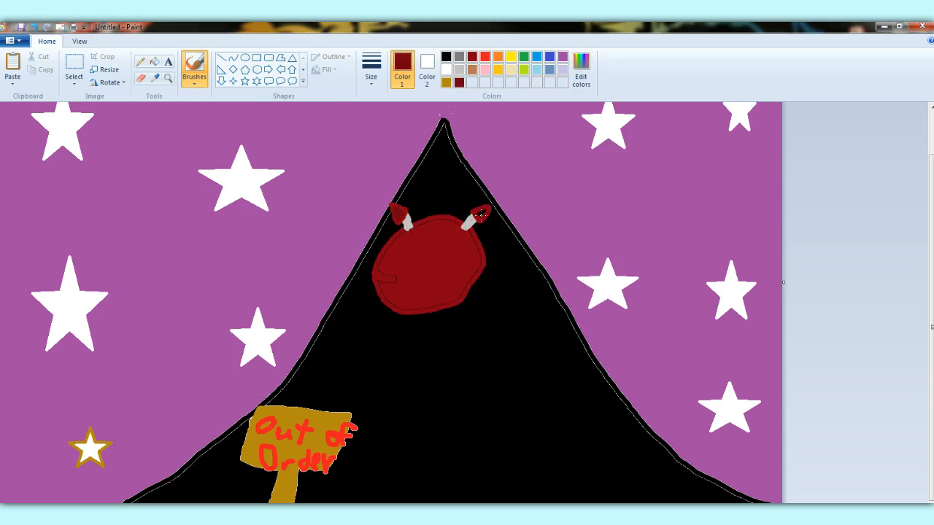
left_click(194, 70)
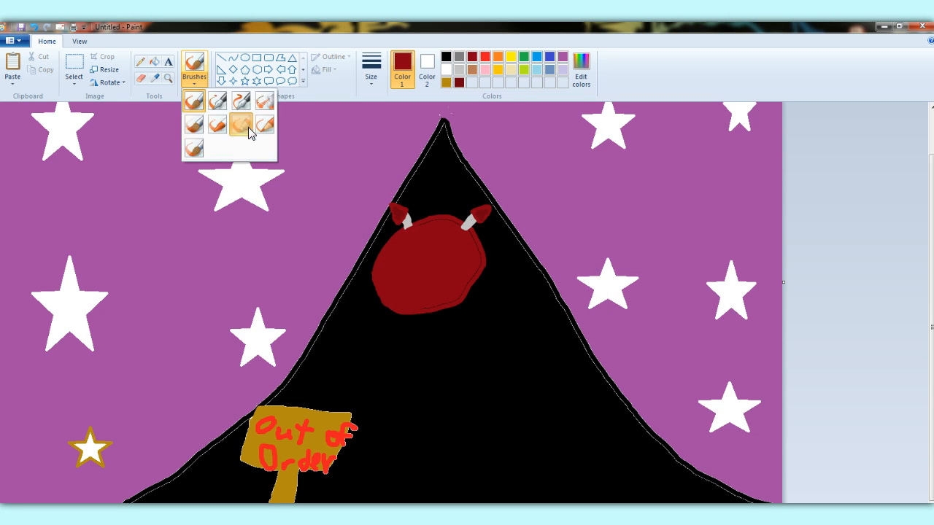